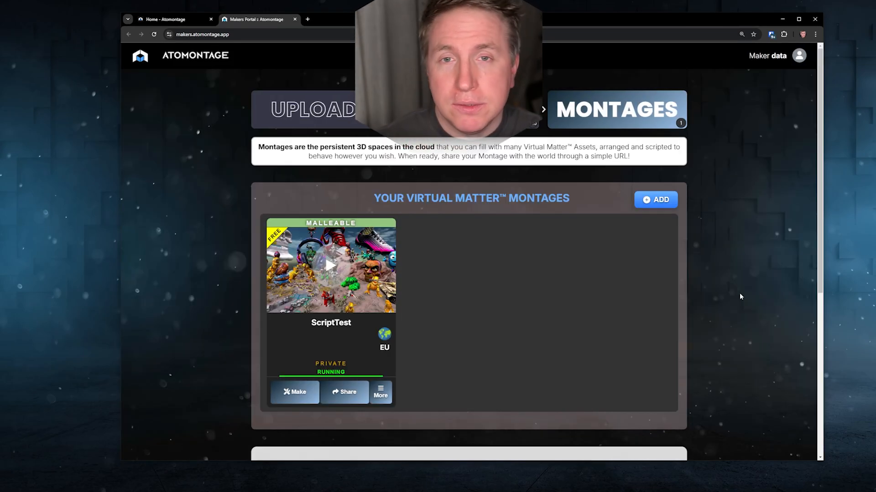
{"action": "mouse_move", "coordinate": [647, 310]}
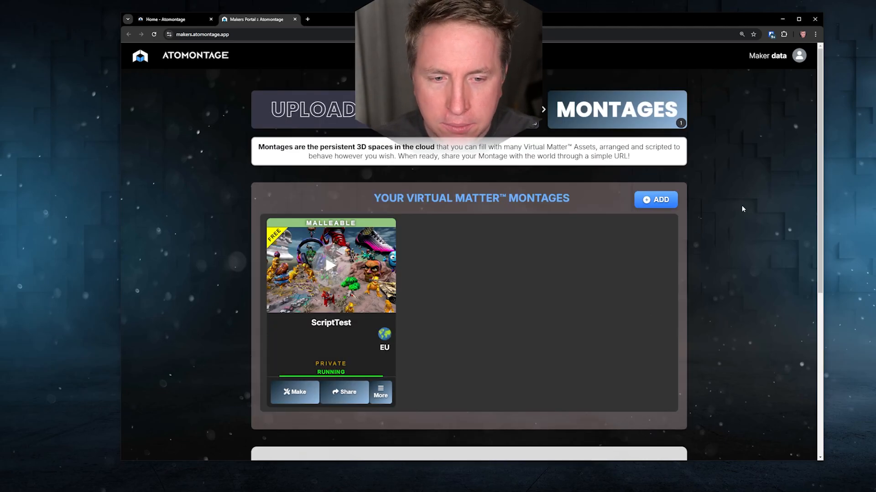
- Reveal the Add a New Montage section beneath the ScriptTest montage
{"action": "left_click", "coordinate": [654, 199]}
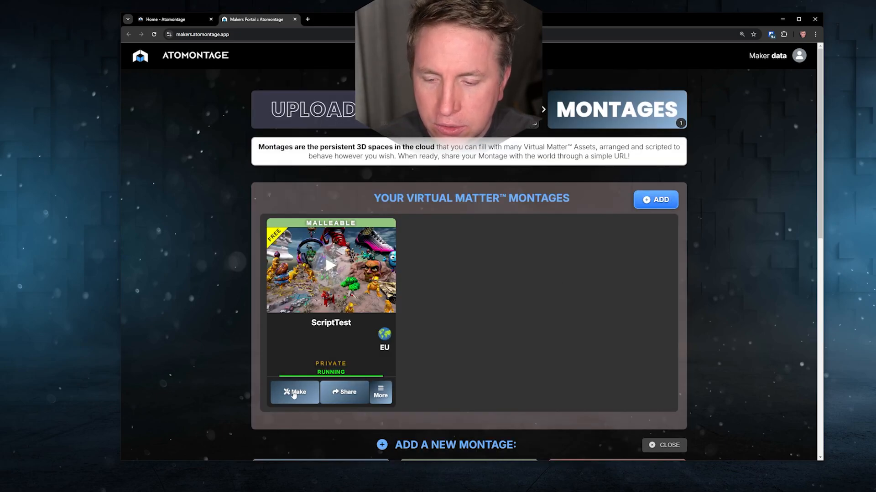
{"action": "left_click", "coordinate": [294, 392]}
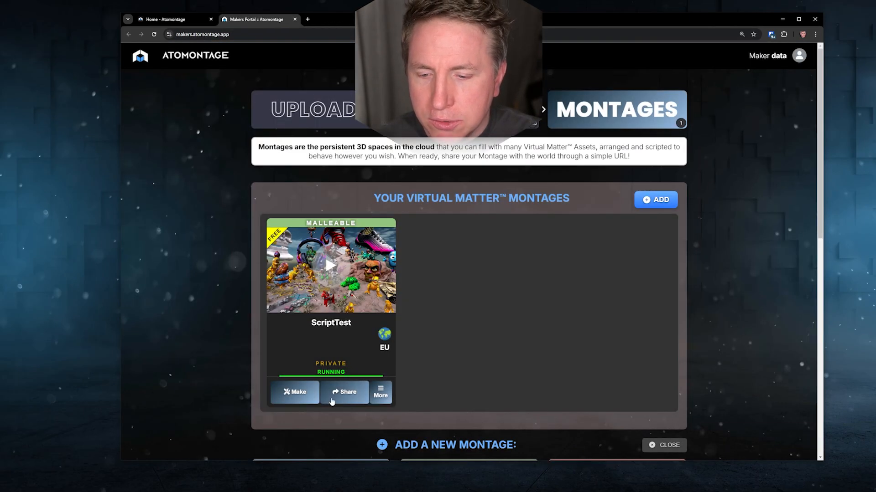
- Copy ScriptTest's share link and launch its desert montage in the client
{"action": "left_click", "coordinate": [345, 392]}
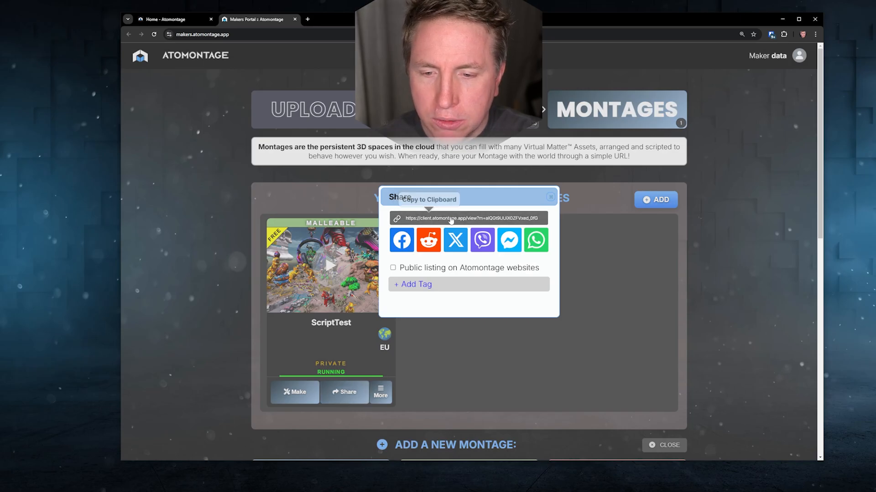
{"action": "left_click", "coordinate": [174, 19]}
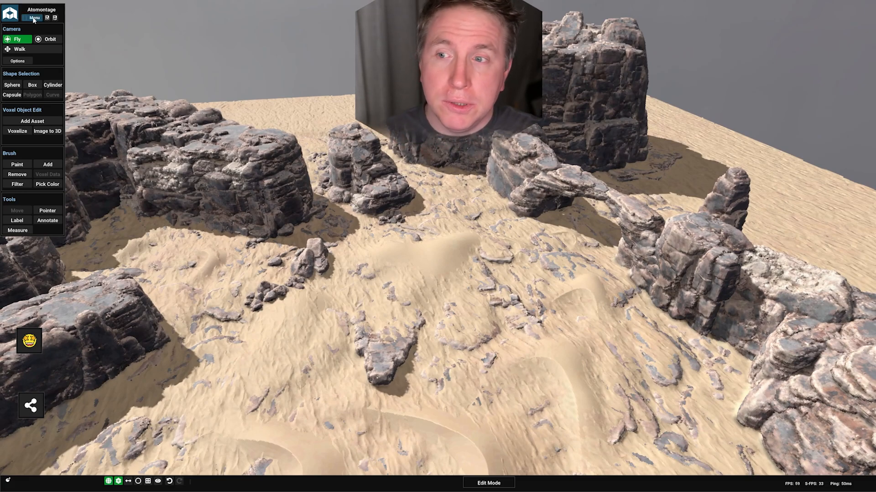
- Visit cursor.com in a browser tab, then return and run the montage in Play Mode
{"action": "left_click", "coordinate": [32, 18]}
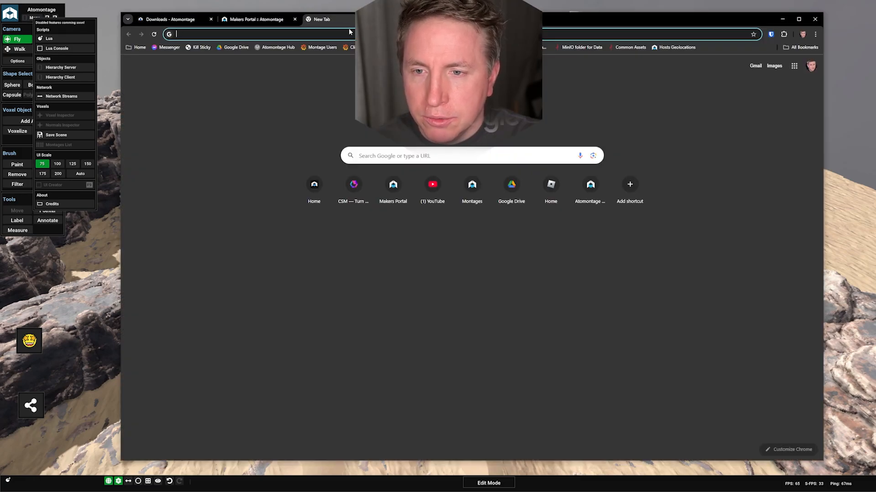
{"action": "type", "text": "cursor.com"}
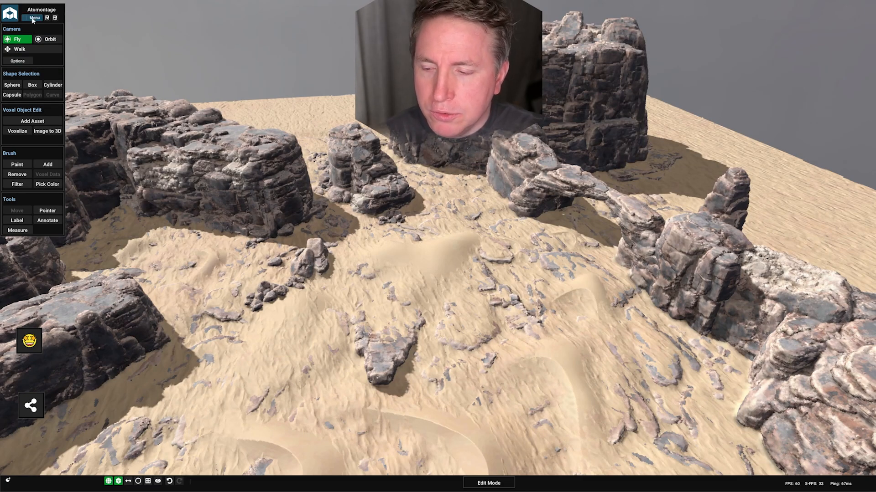
{"action": "left_click", "coordinate": [33, 18]}
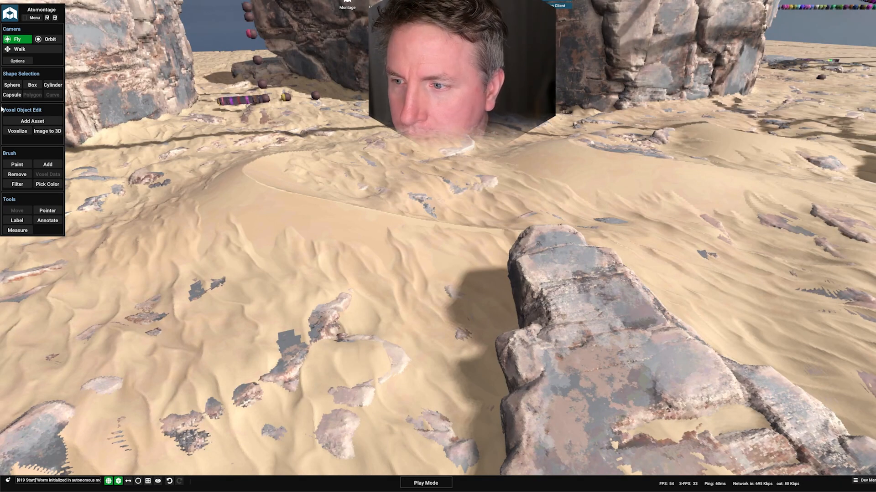
- Place an Emoji Happy Face asset and attach the snaaaake.lua Script component to it
{"action": "left_click", "coordinate": [32, 121]}
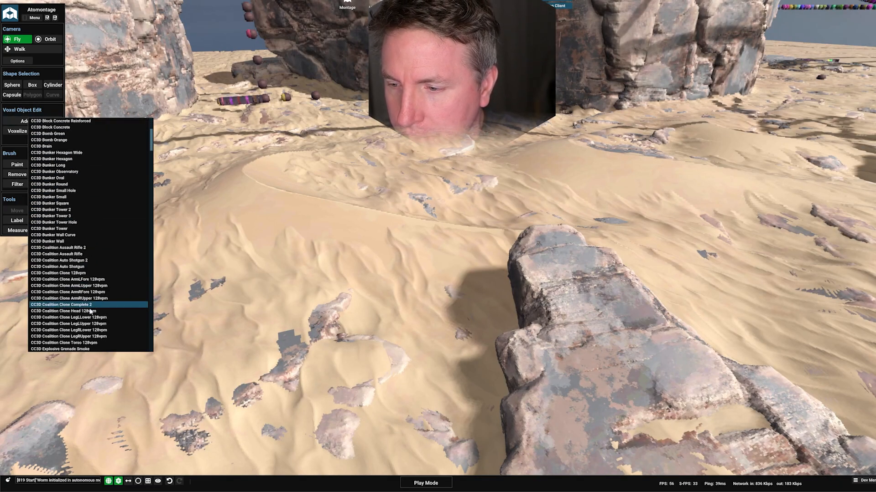
{"action": "scroll", "scroll_direction": "down", "scroll_amount": 3}
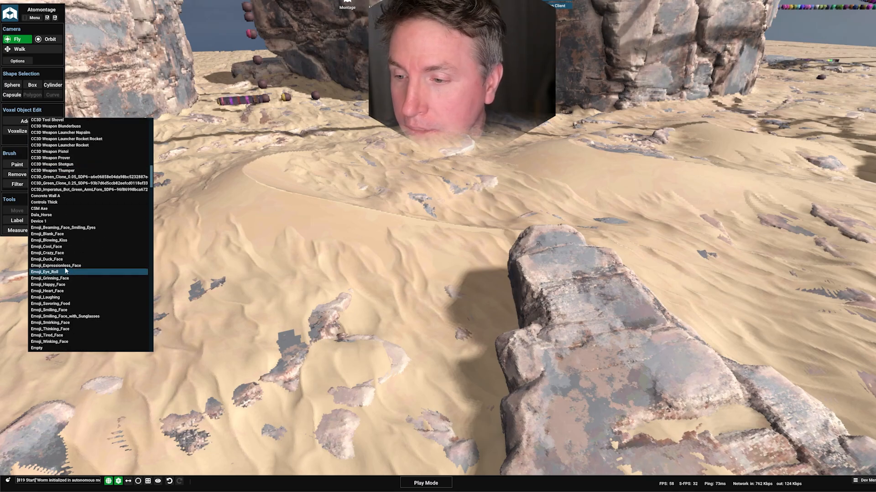
{"action": "left_click", "coordinate": [46, 259]}
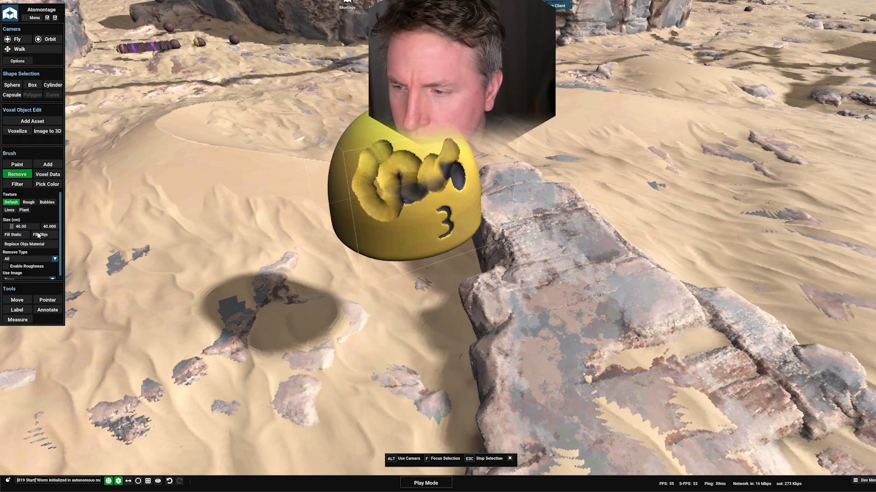
{"action": "left_click", "coordinate": [47, 164]}
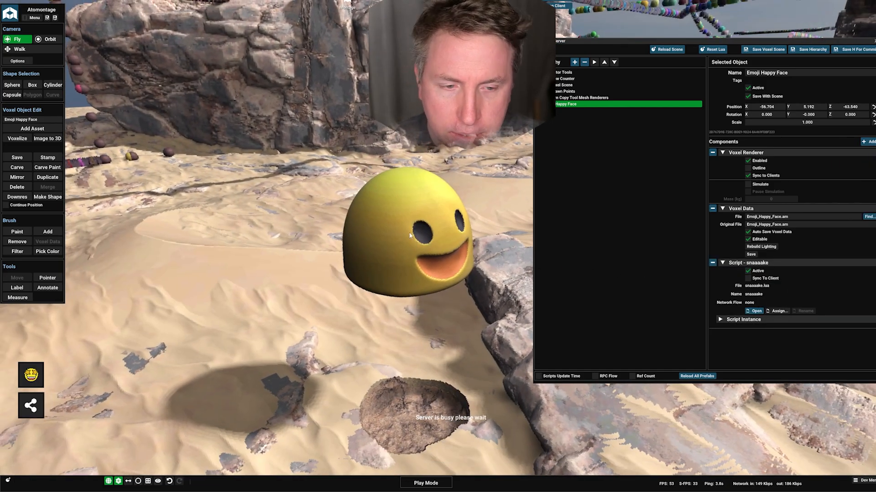
- Show the Voxel API page of the Atomontage scripting docs
{"action": "left_click", "coordinate": [17, 278]}
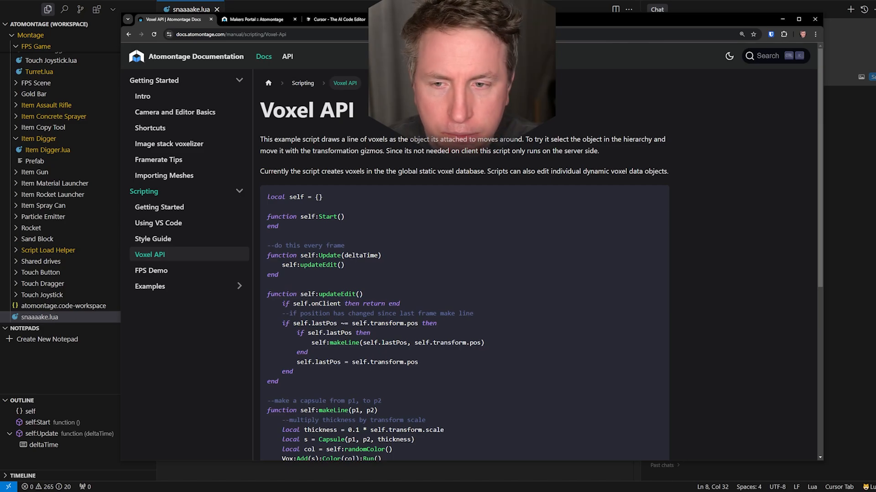
{"action": "left_click", "coordinate": [142, 96]}
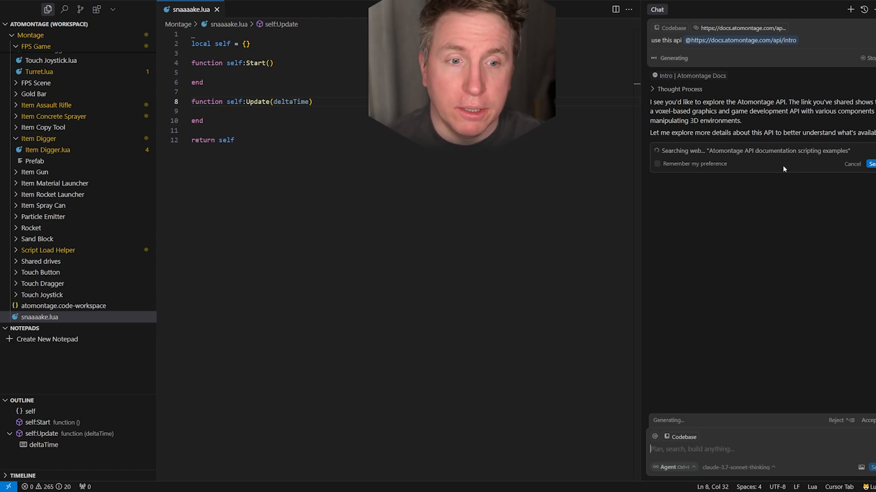
{"action": "mouse_move", "coordinate": [808, 239]}
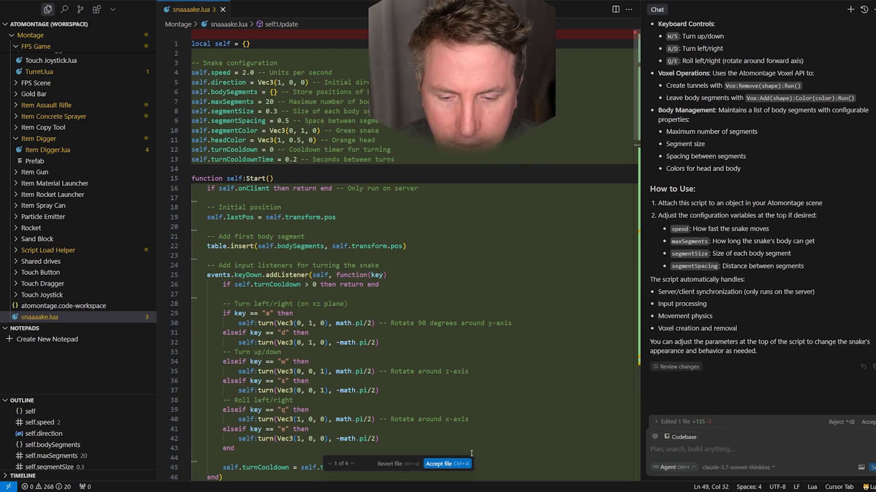
- Accept the agent's Vec3 fix and begin a new request starting 'make the'
{"action": "left_click", "coordinate": [447, 464]}
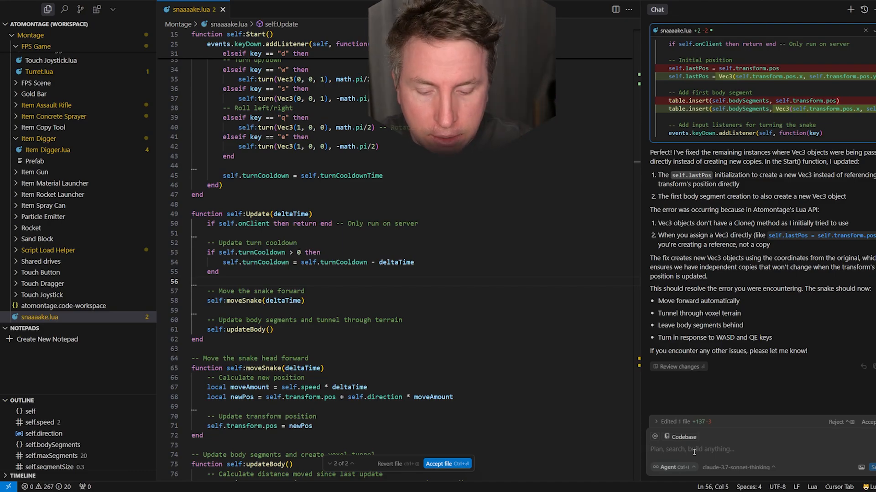
{"action": "type", "text": "make the"}
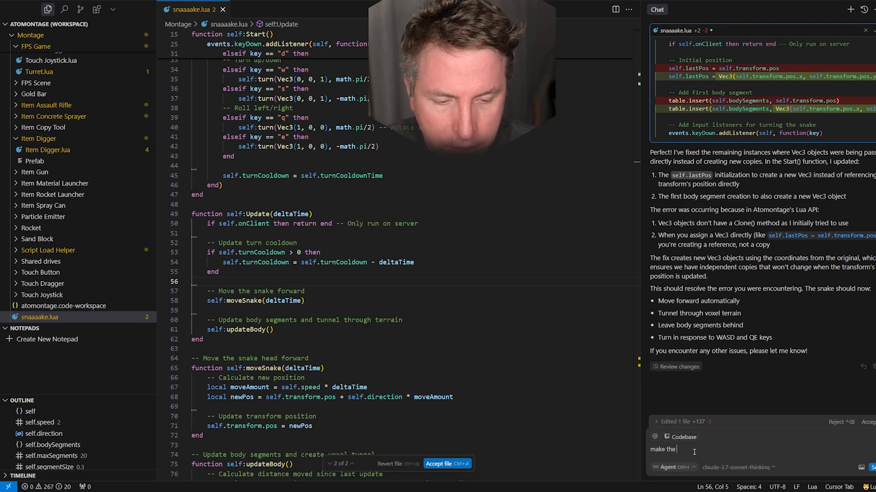
- Ask the agent for snake motion along the z axis and accept its tunnelling edits
{"action": "type", "text": "snake motion be"}
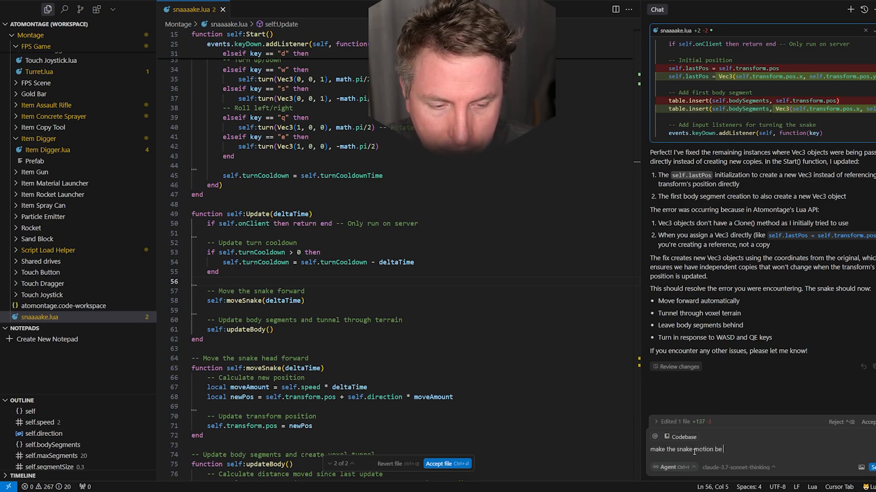
{"action": "type", "text": "along the z axis, not the x axis"}
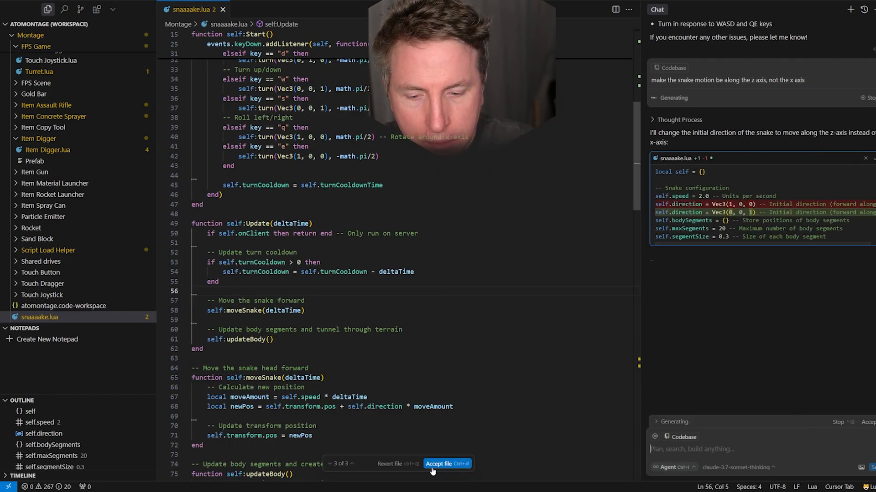
{"action": "key", "text": "Alt+Tab"}
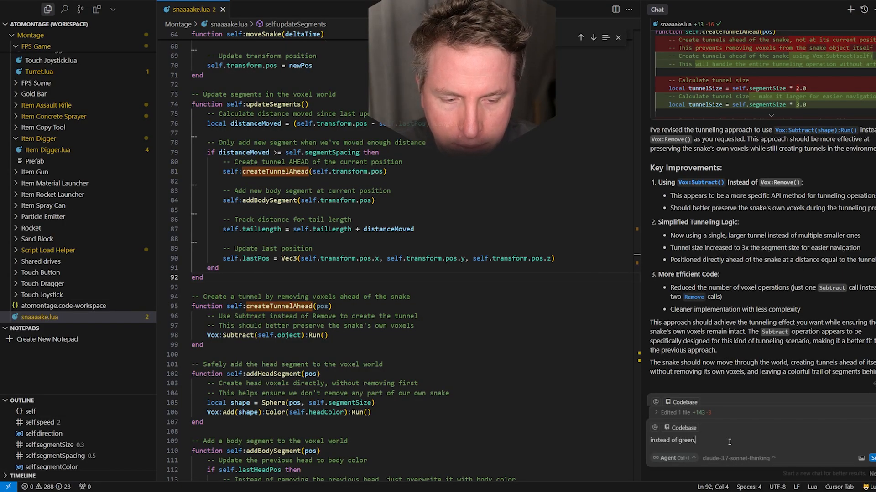
- Ask the agent to make the snake body yellow instead of green
{"action": "type", "text": "make the body yellow in color"}
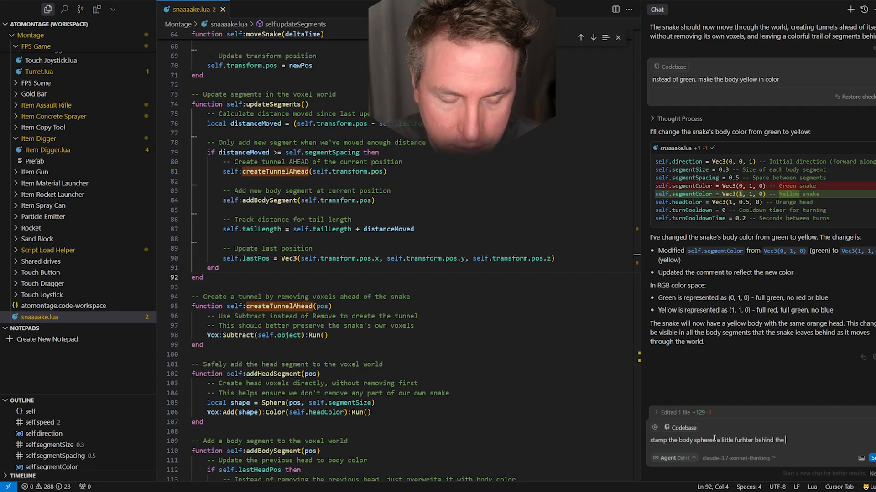
- Ask the agent to stamp body spheres further behind the worm's head and review the offset change
{"action": "type", "text": "head of the worm"}
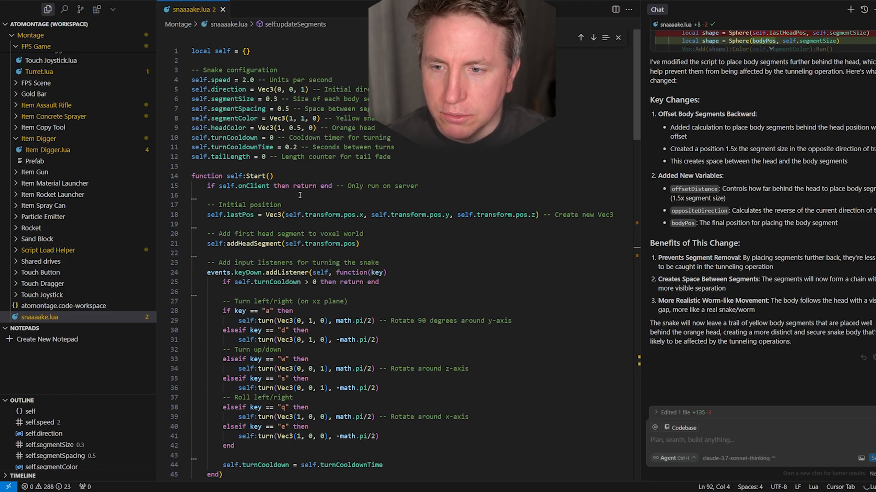
{"action": "scroll", "scroll_direction": "down", "scroll_amount": 3}
{"action": "type", "text": "please make the snake turn"}
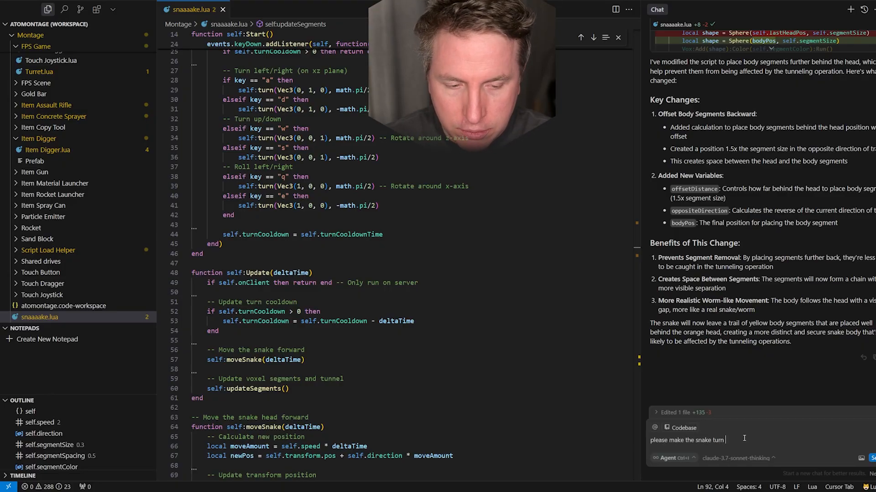
- Request smooth random curved turning, then report the violent vibrating for a manual vector-math fix
{"action": "type", "text": "smoothly in random"}
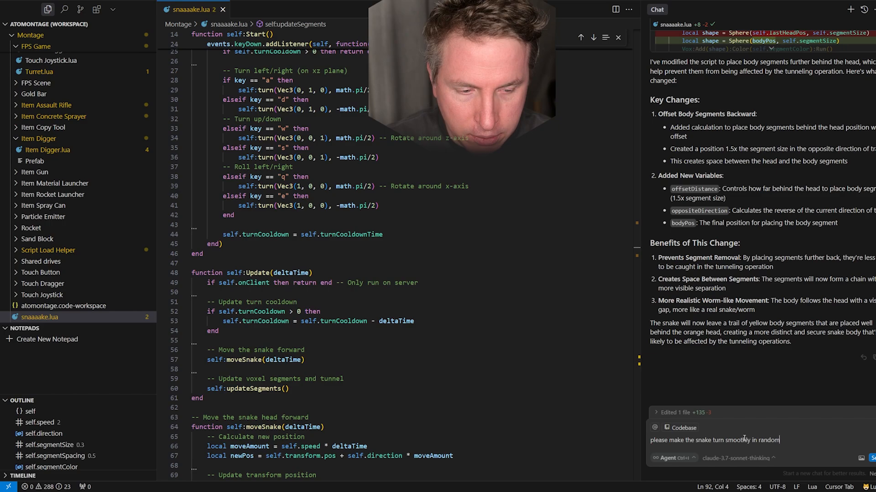
{"action": "type", "text": "curves on"}
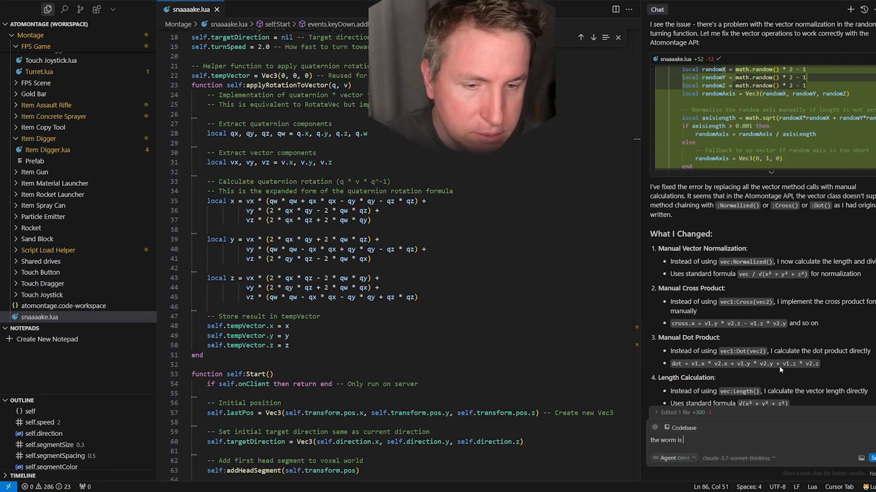
{"action": "type", "text": "vibrating violent"}
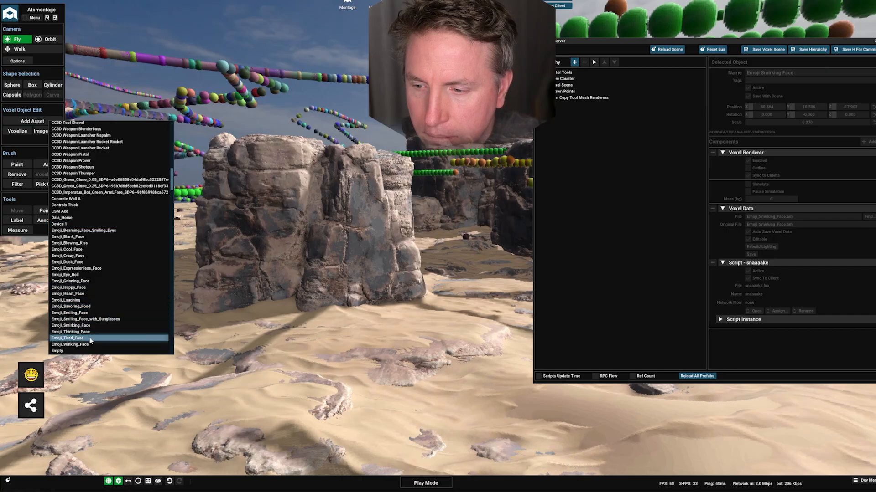
- Place the Emoji_Tired_Face asset before the rocks and add a Script component to it
{"action": "left_click", "coordinate": [67, 338]}
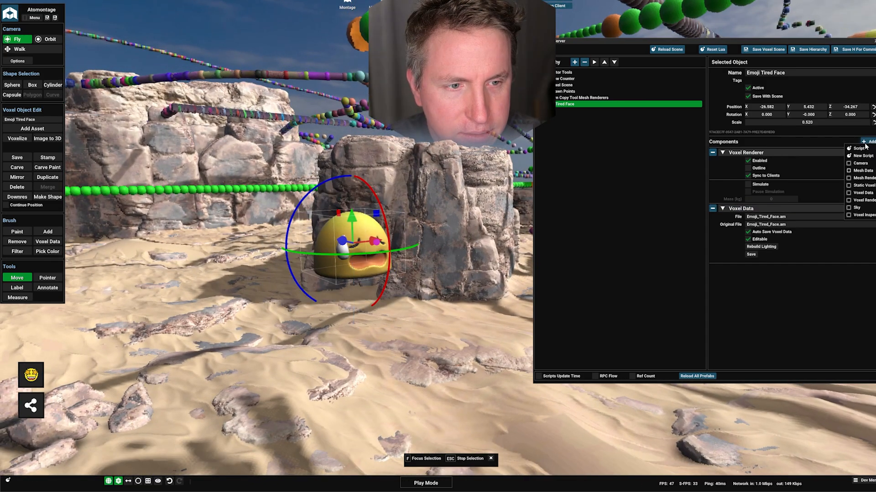
{"action": "left_click", "coordinate": [862, 155]}
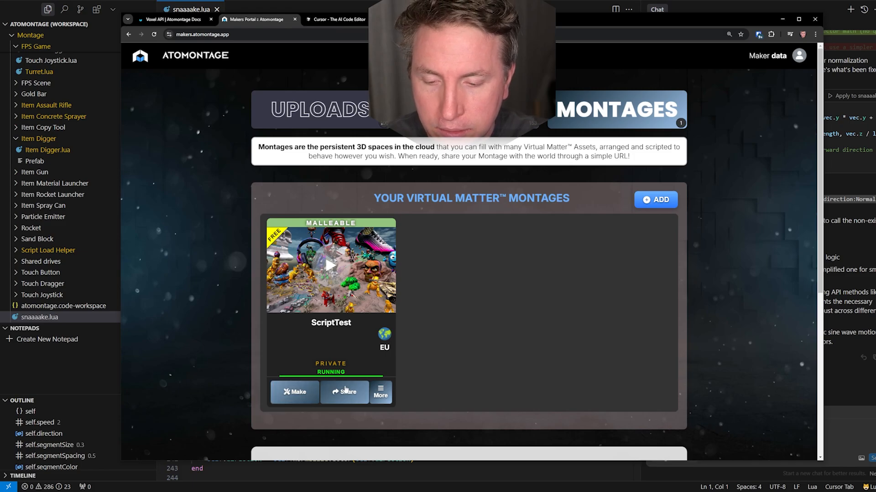
- Start Make on the ScriptTest montage card to open it for editing
{"action": "left_click", "coordinate": [331, 265]}
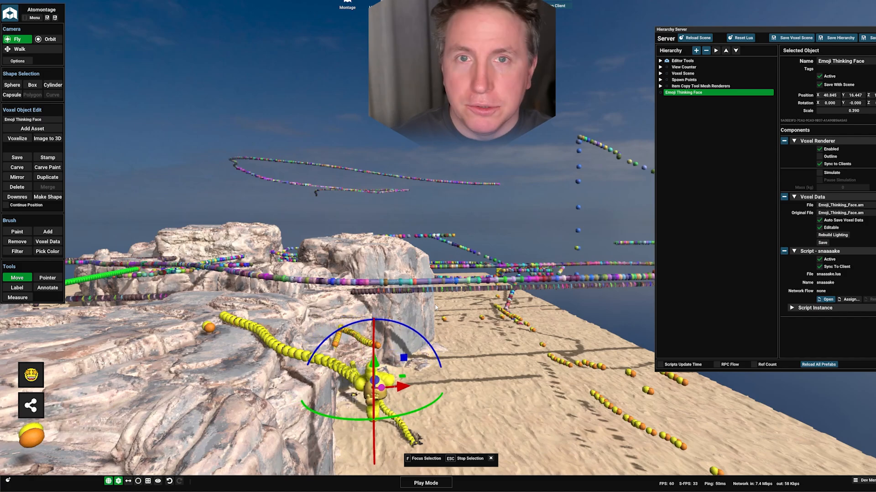
- Drag the Thinking Face head gizmo across the rock ridge, trailing yellow spheres behind it
{"action": "left_click_drag", "start_coordinate": [374, 383], "coordinate": [452, 402]}
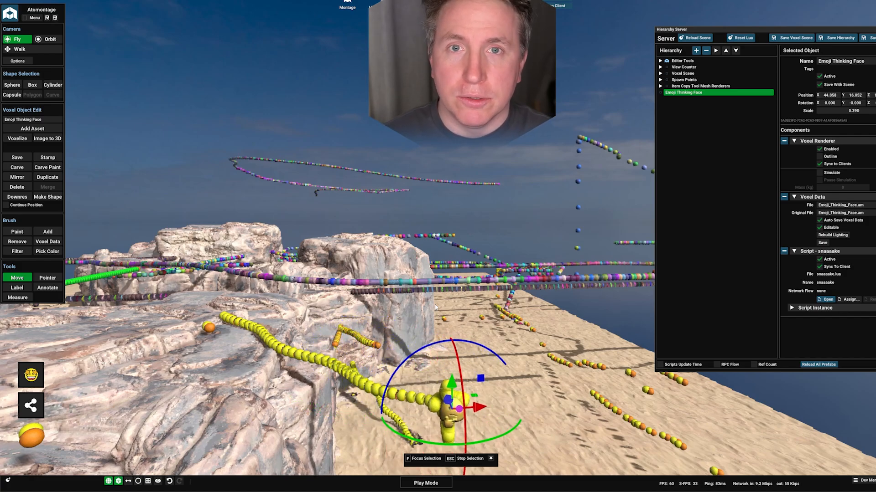
{"action": "left_click_drag", "start_coordinate": [450, 402], "coordinate": [522, 435]}
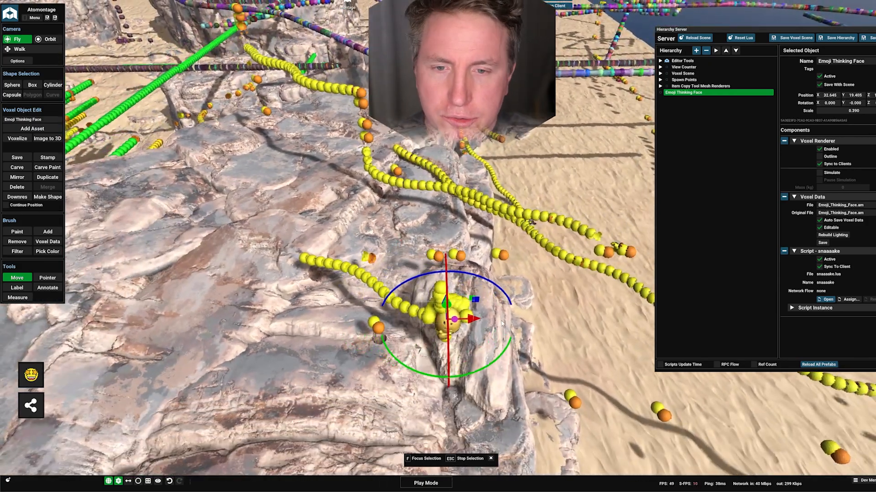
{"action": "left_click_drag", "start_coordinate": [452, 318], "coordinate": [536, 346]}
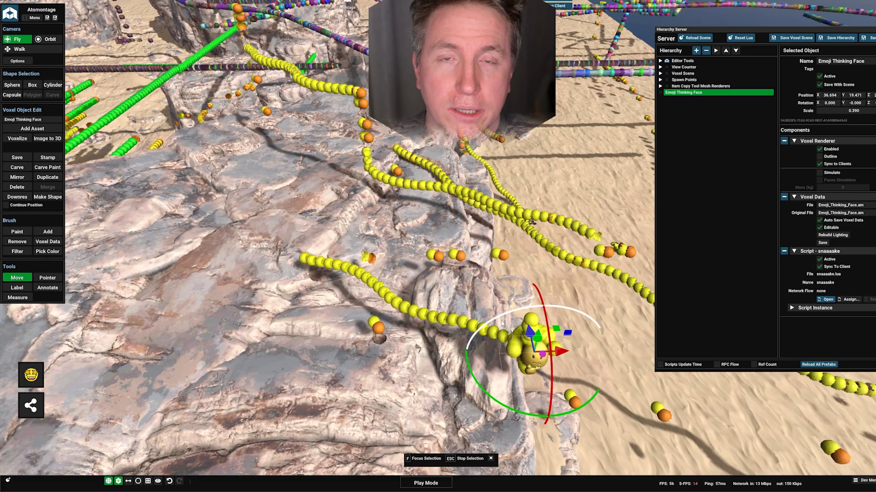